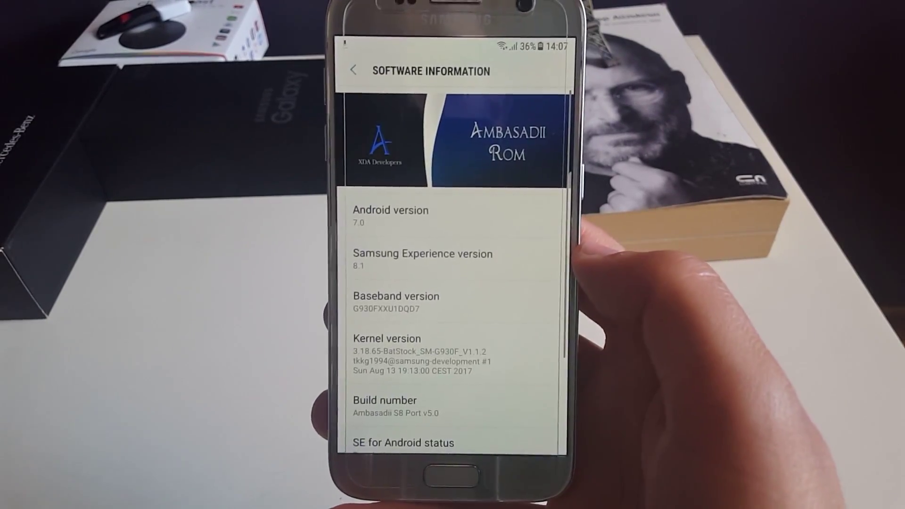
Scroll Software information to show Android 7.0 and the Ambasadii S8 Port v5.0 build
scroll(down, 3)
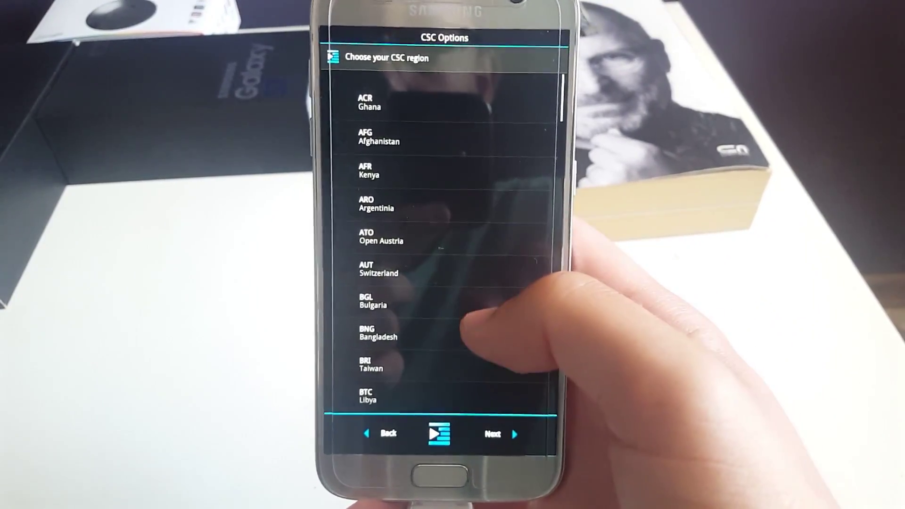
Pick a CSC region from the Aroma options list for the ROM install
click(495, 433)
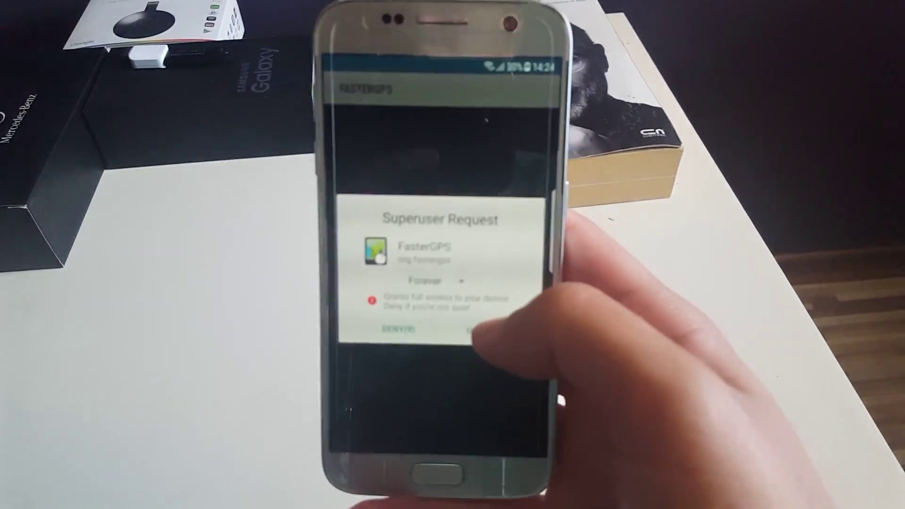
Grant FasterGPS root access forever in the Superuser request
click(486, 327)
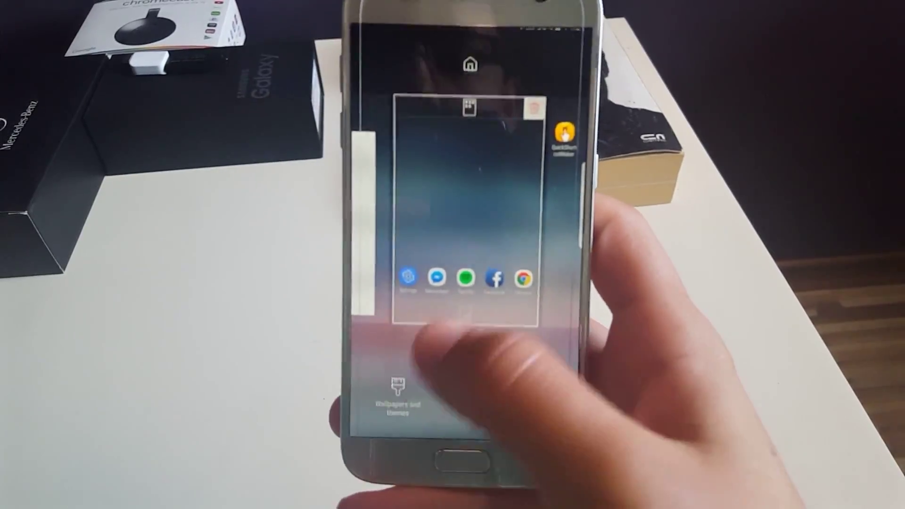
Enter home screen edit mode showing the page preview and Wallpapers and themes
click(396, 388)
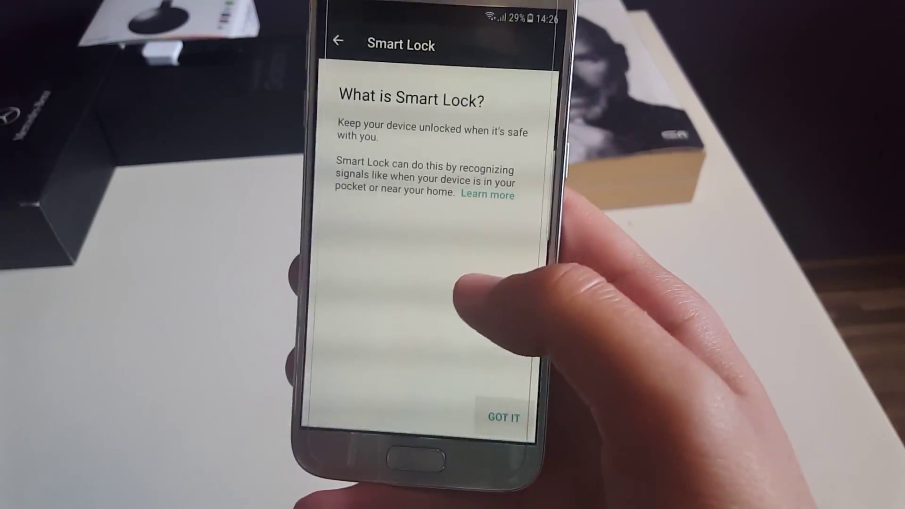
View Smart Lock's on-body detection, trusted places, devices, face and voice options
click(506, 417)
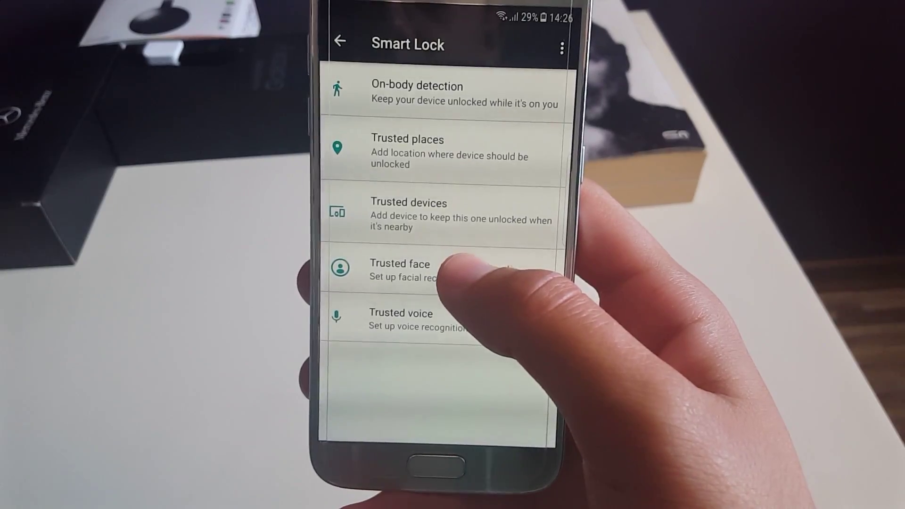
click(341, 42)
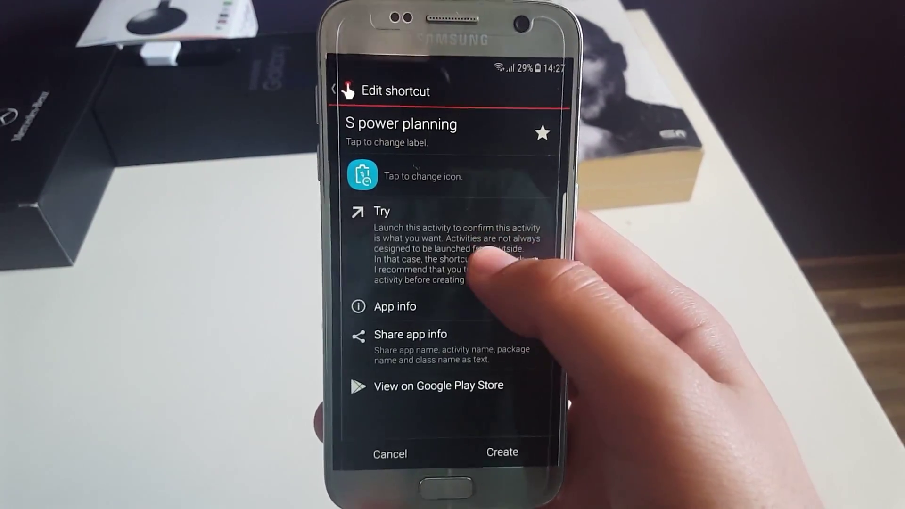
Pick the S power planning activity to show its Edit shortcut screen
click(381, 211)
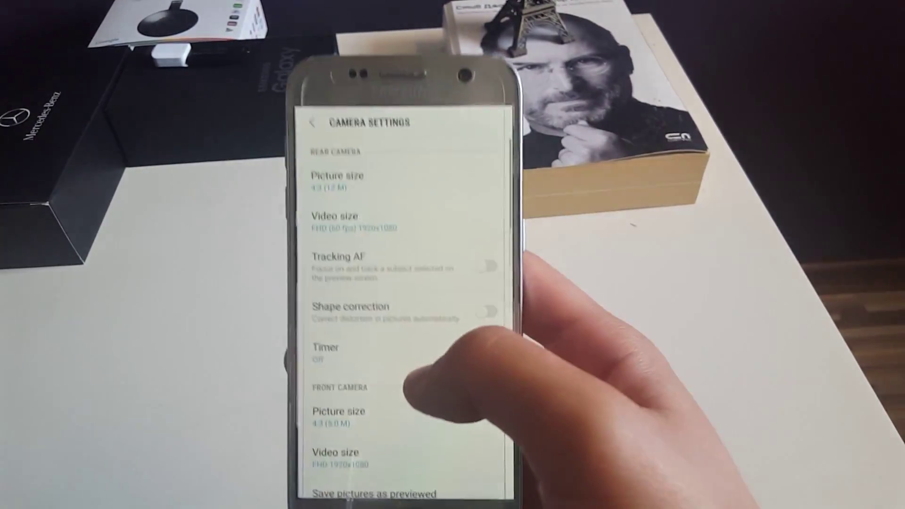
scroll(down, 3)
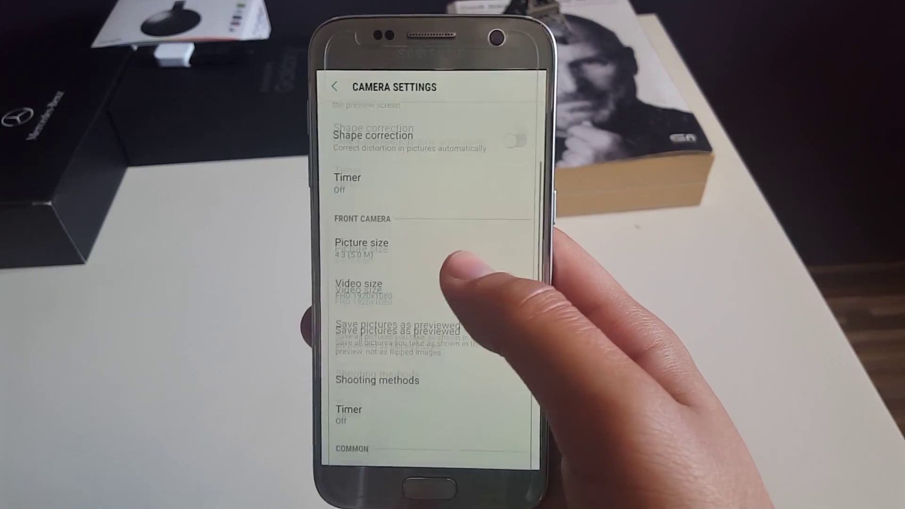
scroll(down, 3)
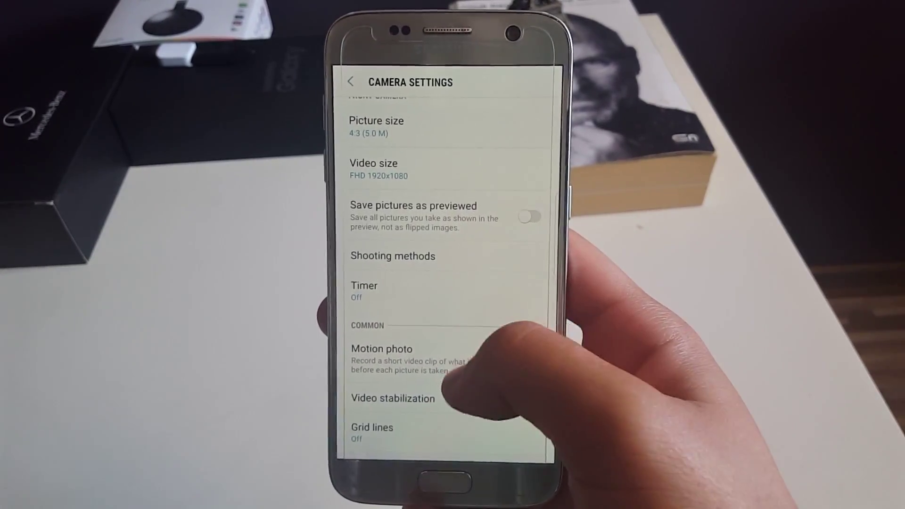